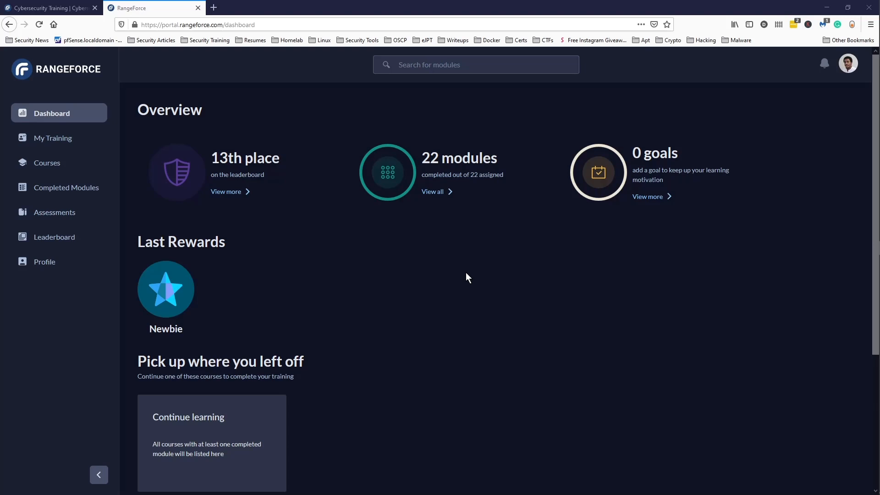
mouse_move(476, 275)
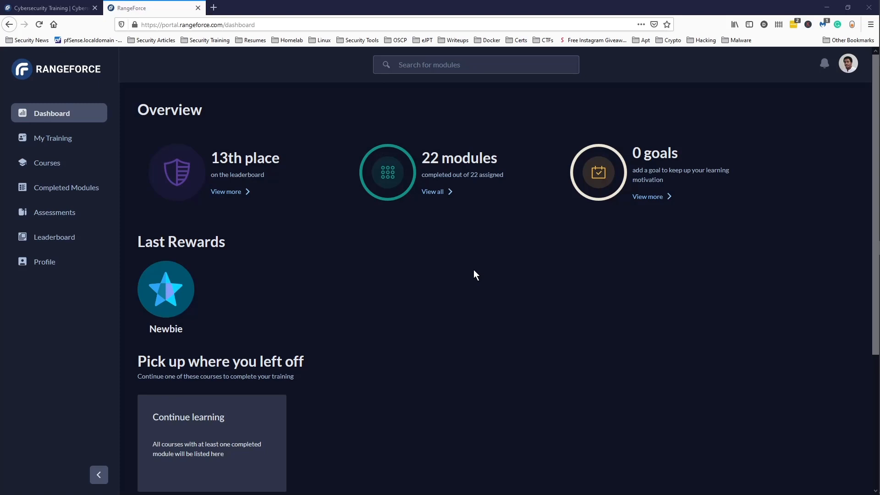
mouse_move(420, 309)
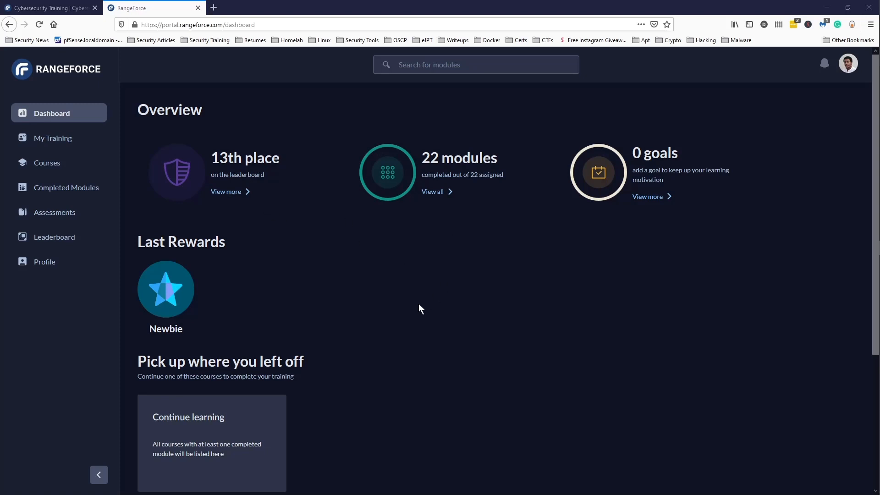
mouse_move(78, 137)
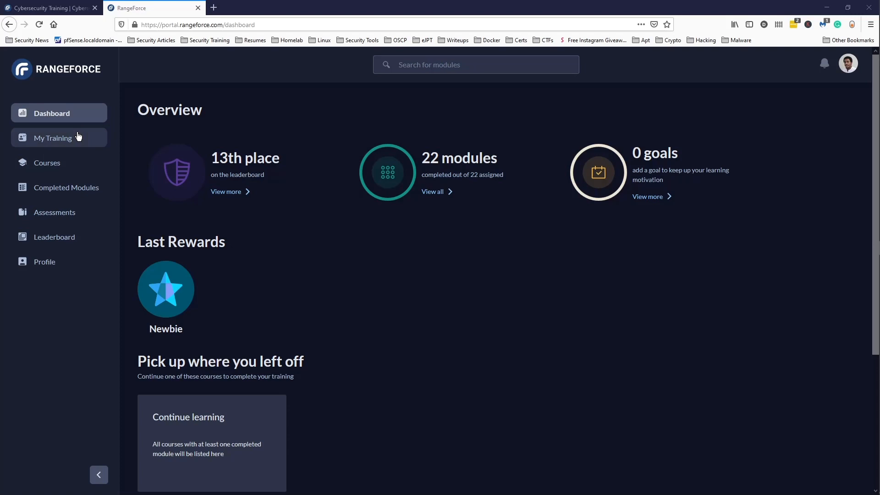
Step: Open the Courses page listing three courses, including the 20-module Community Edition Core Modules
click(46, 163)
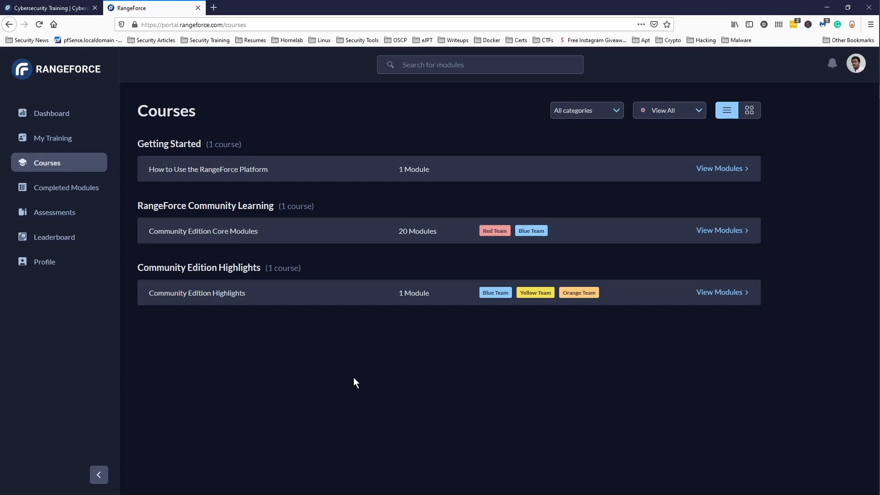
mouse_move(263, 228)
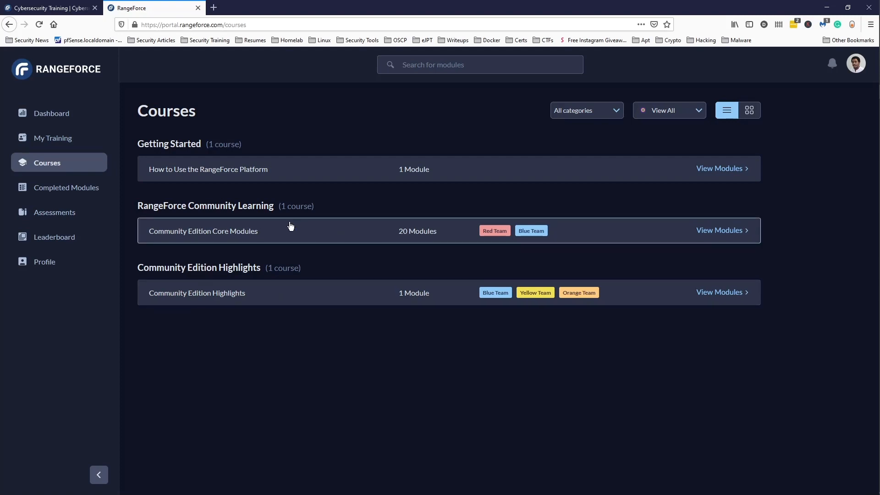
mouse_move(131, 159)
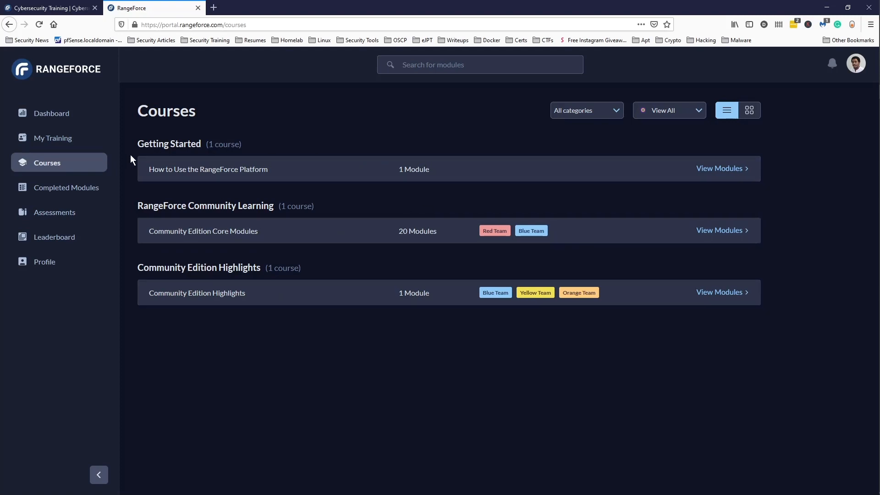
mouse_move(342, 289)
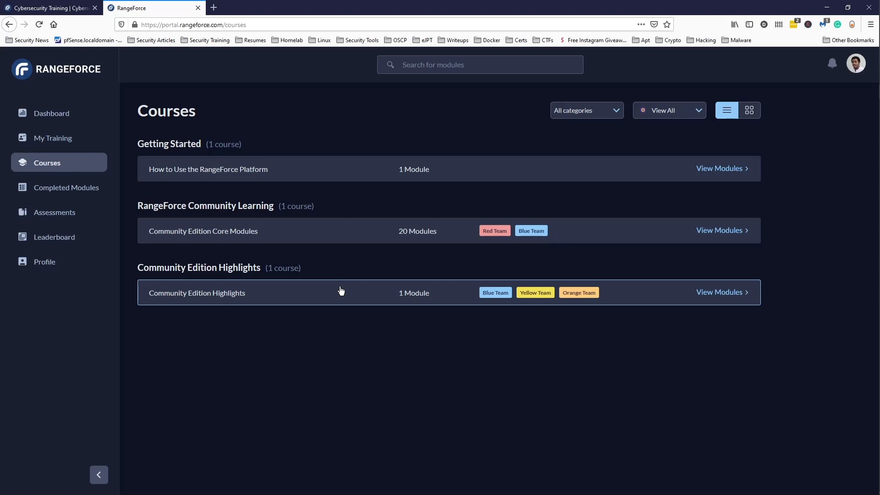
mouse_move(303, 292)
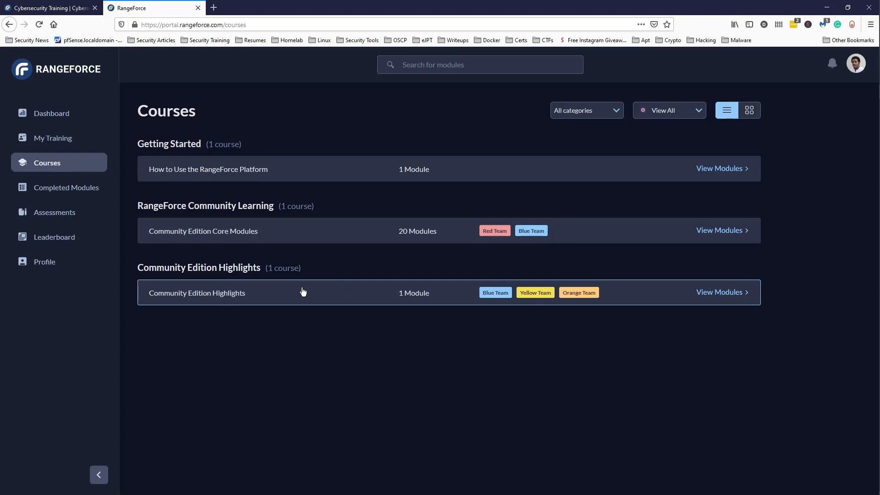
mouse_move(437, 217)
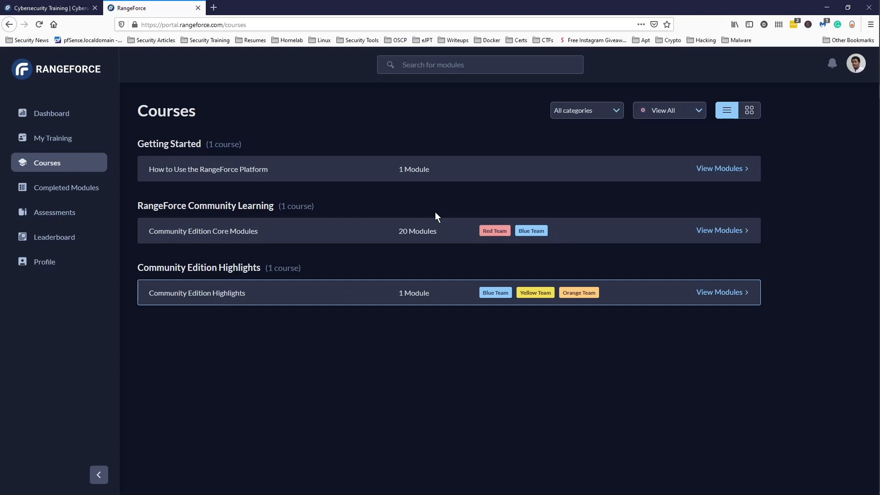
mouse_move(299, 241)
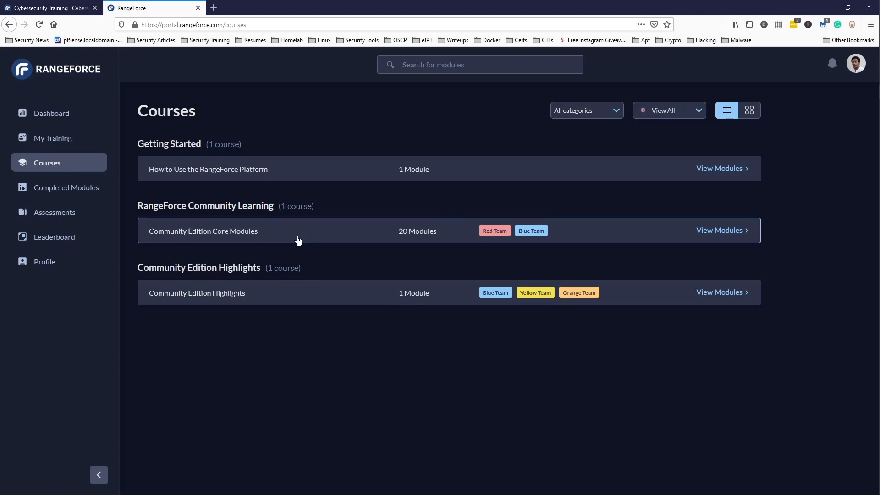
click(203, 231)
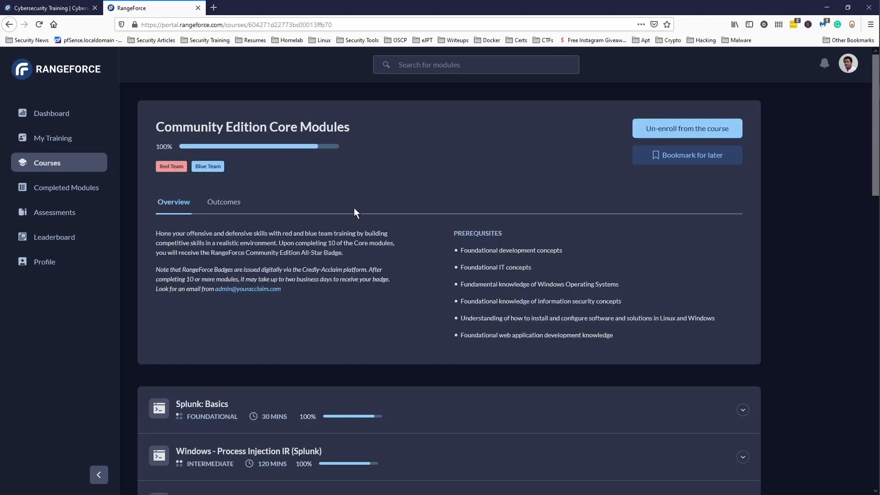
scroll(down, 3)
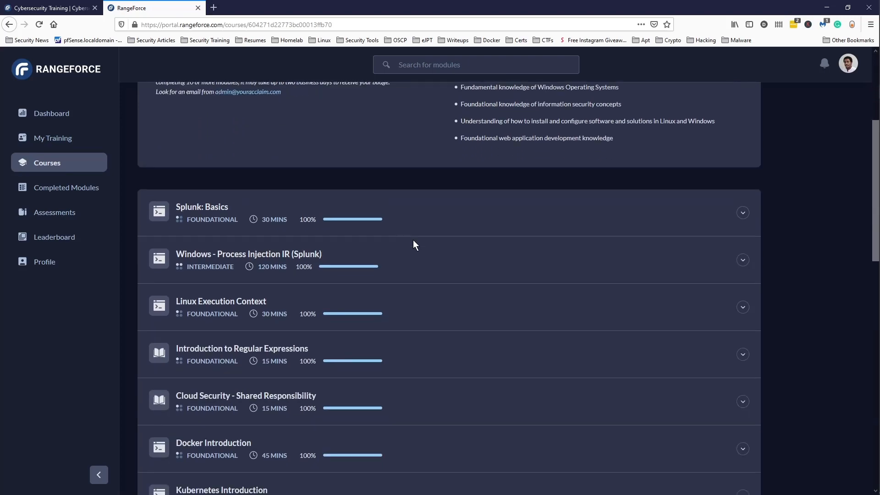
scroll(down, 3)
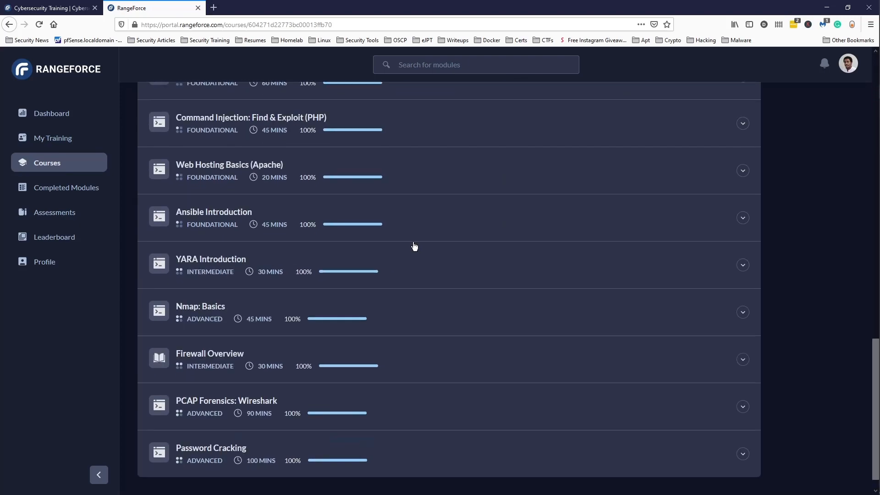
scroll(up, 3)
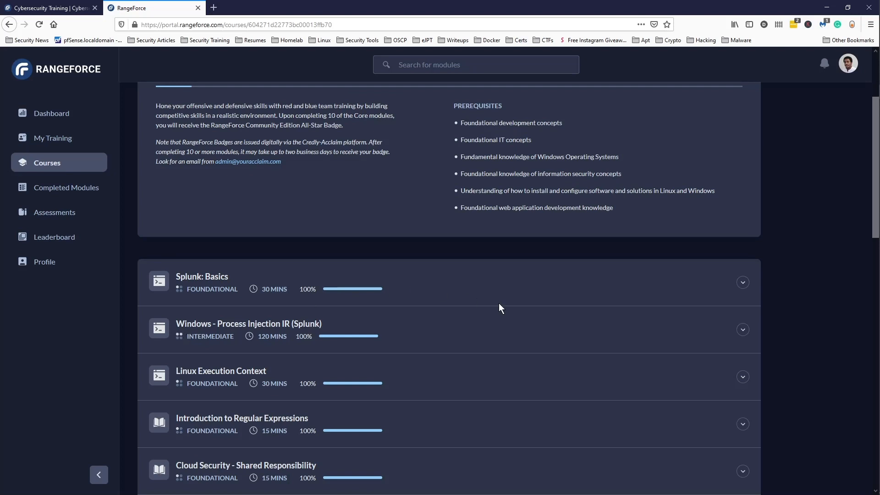
scroll(down, 3)
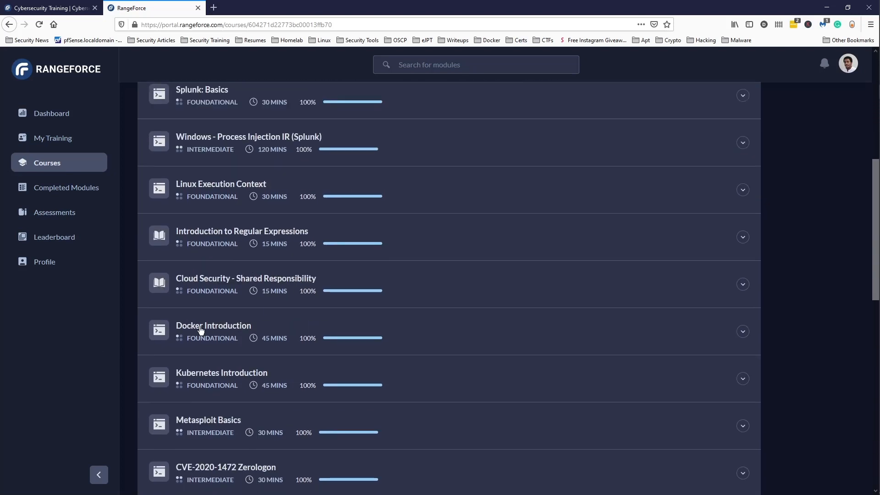
scroll(down, 3)
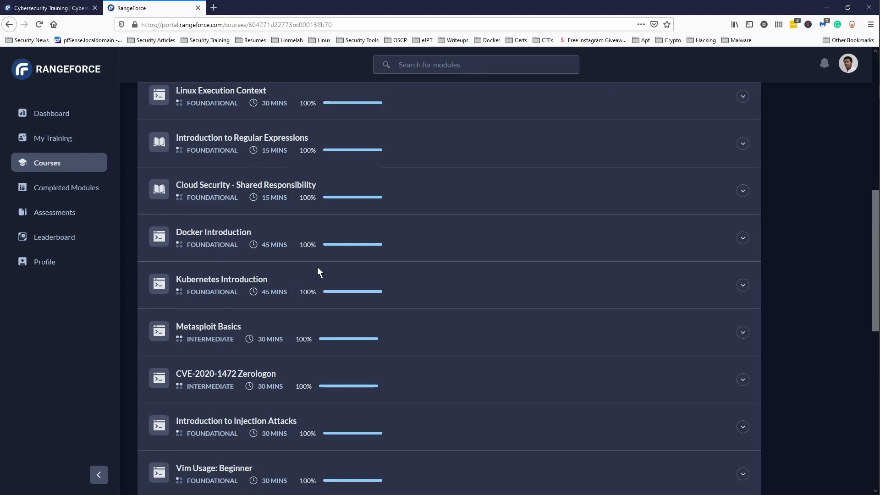
scroll(down, 3)
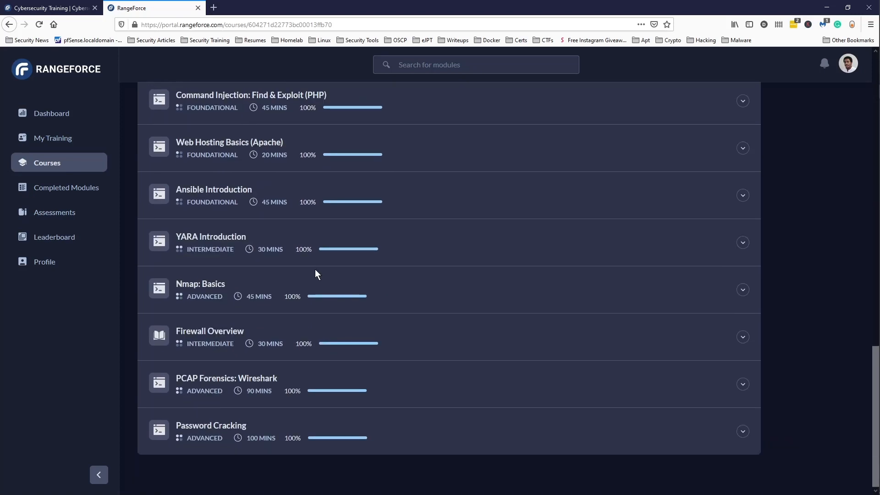
mouse_move(266, 425)
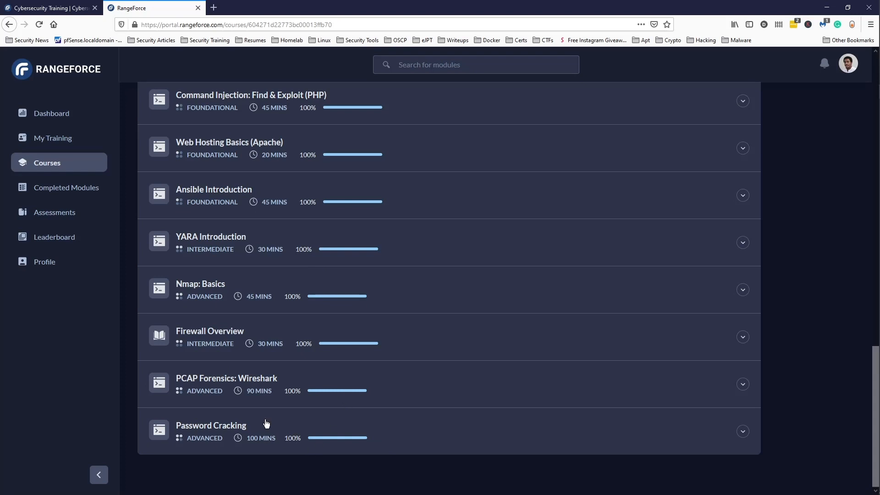
mouse_move(202, 383)
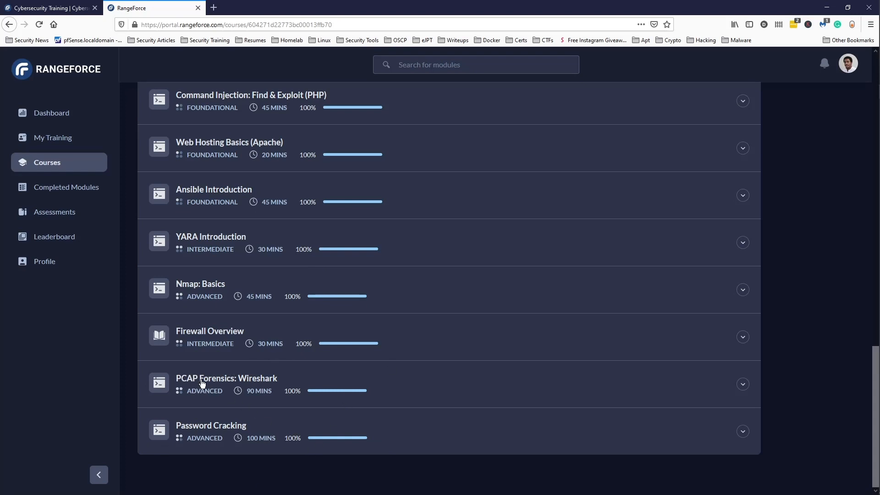
mouse_move(241, 384)
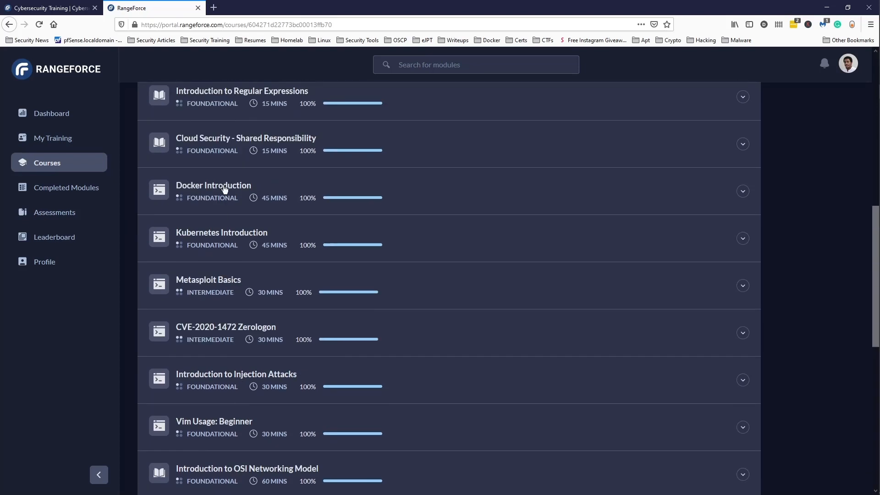
scroll(up, 3)
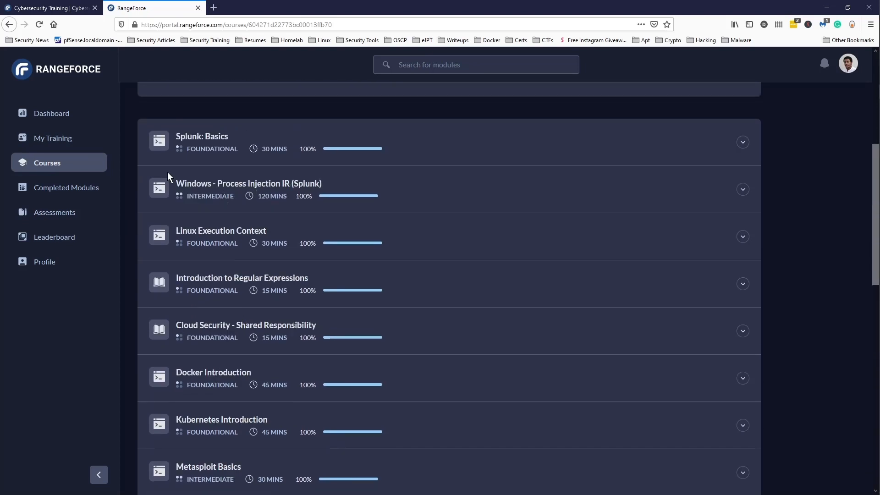
mouse_move(288, 184)
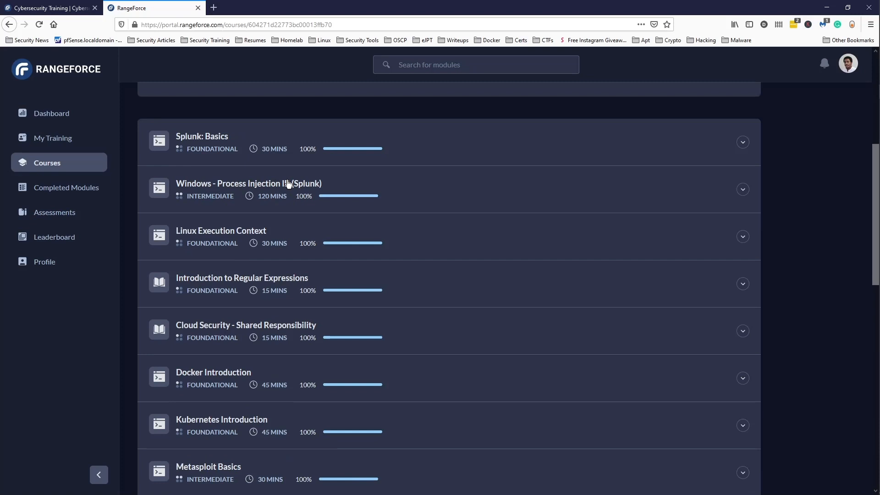
mouse_move(327, 188)
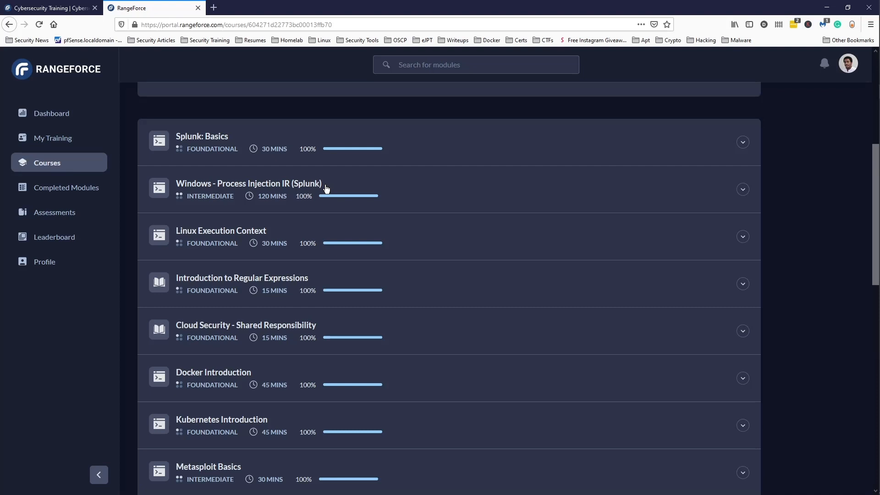
mouse_move(360, 215)
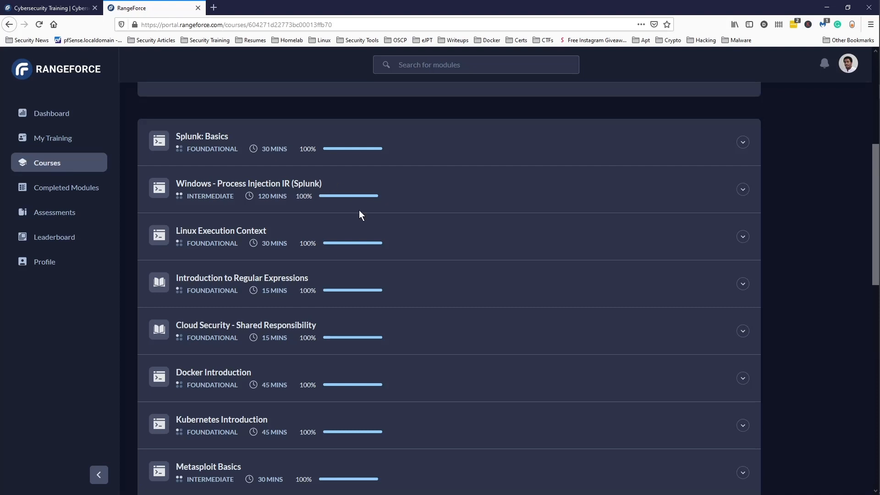
mouse_move(351, 221)
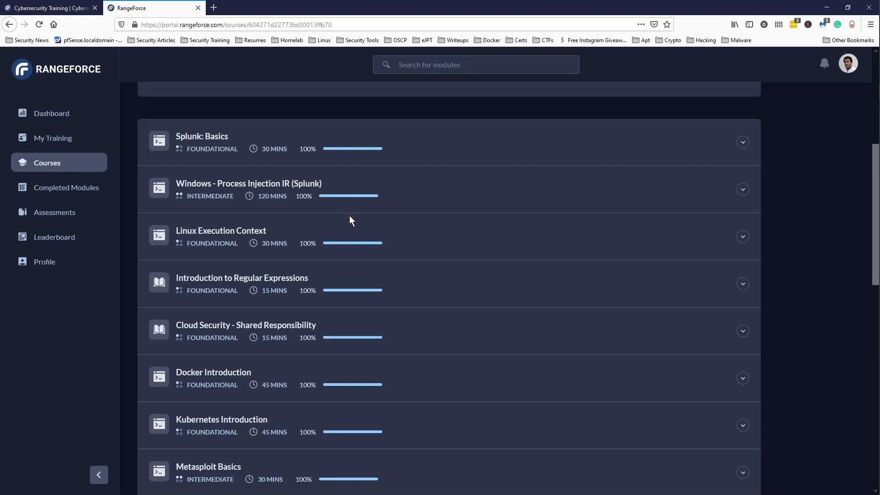
scroll(up, 3)
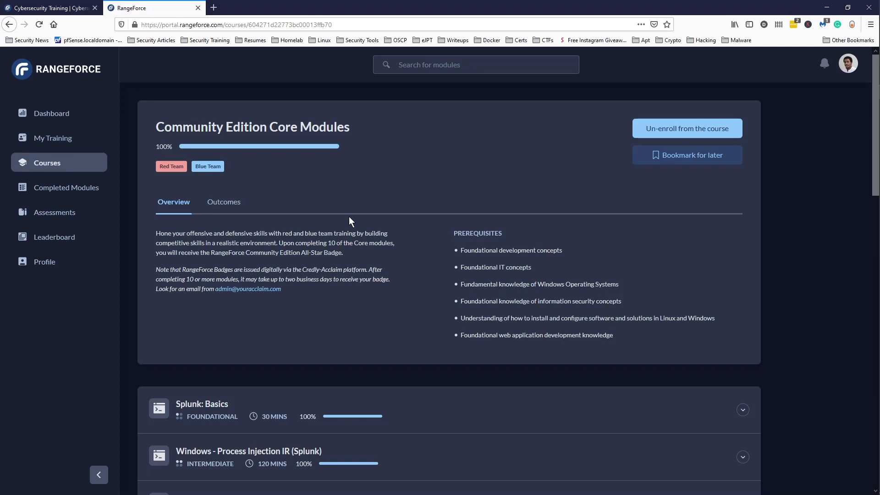
scroll(down, 3)
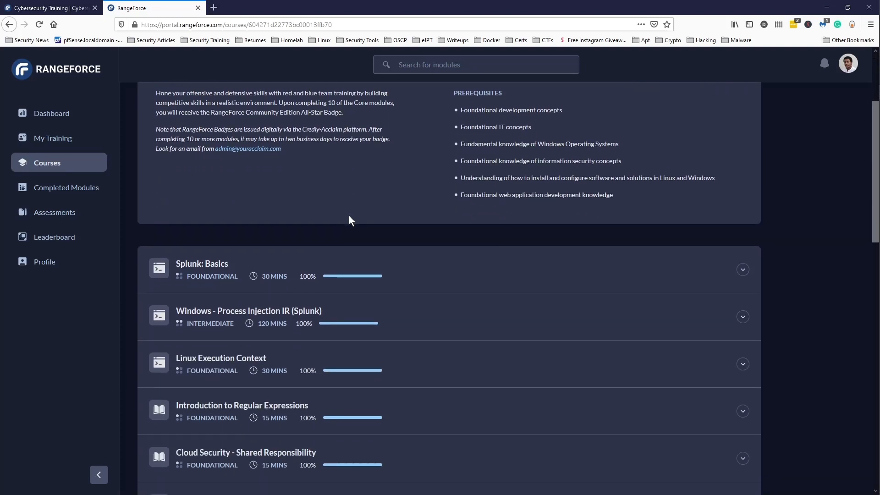
scroll(down, 3)
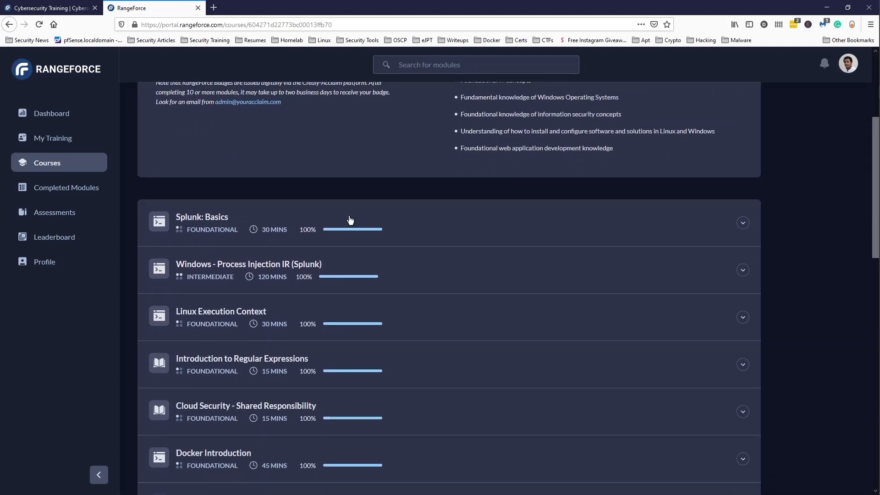
scroll(down, 3)
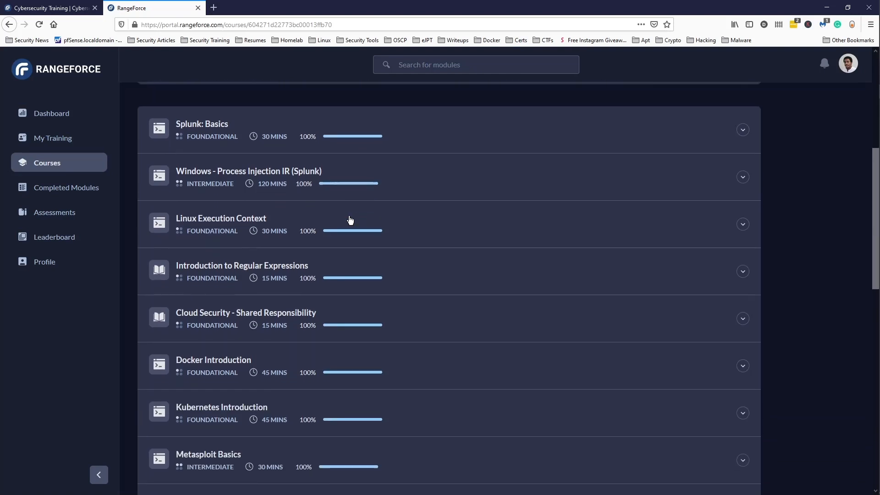
scroll(down, 3)
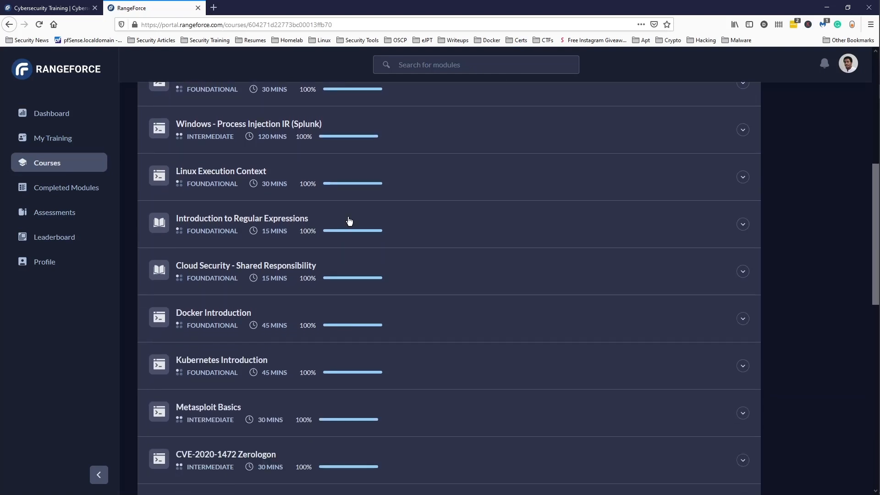
mouse_move(377, 216)
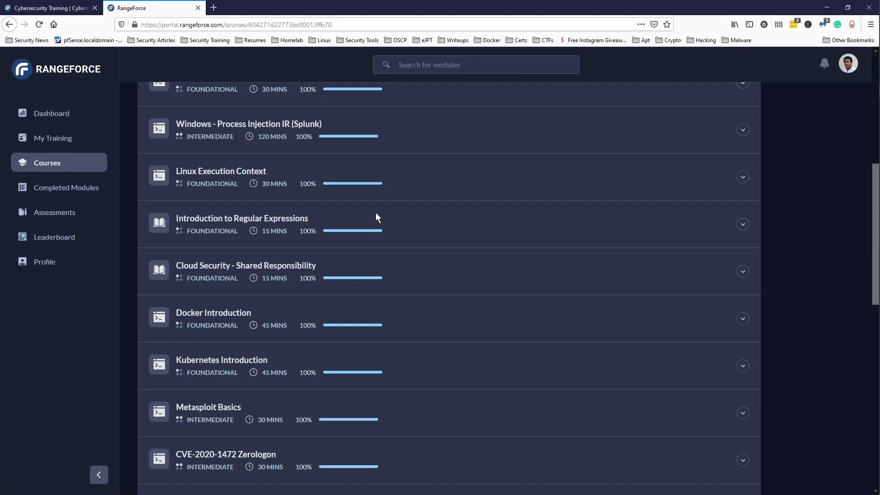
mouse_move(287, 238)
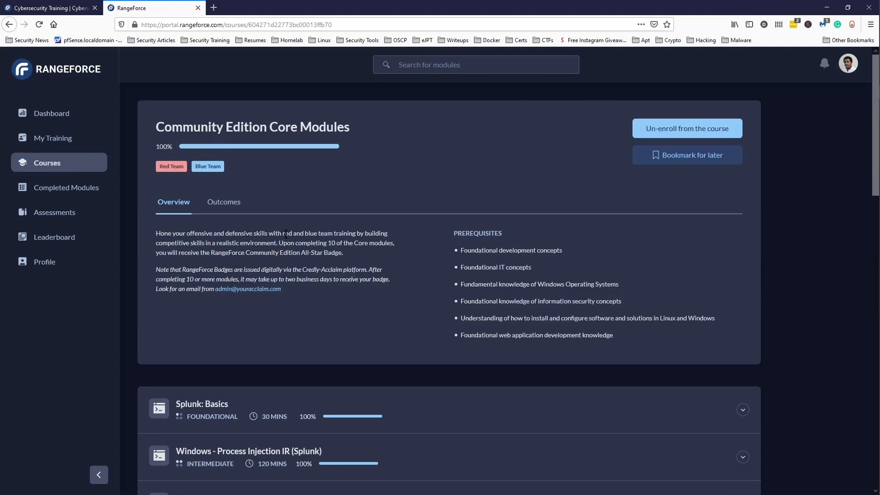
scroll(down, 3)
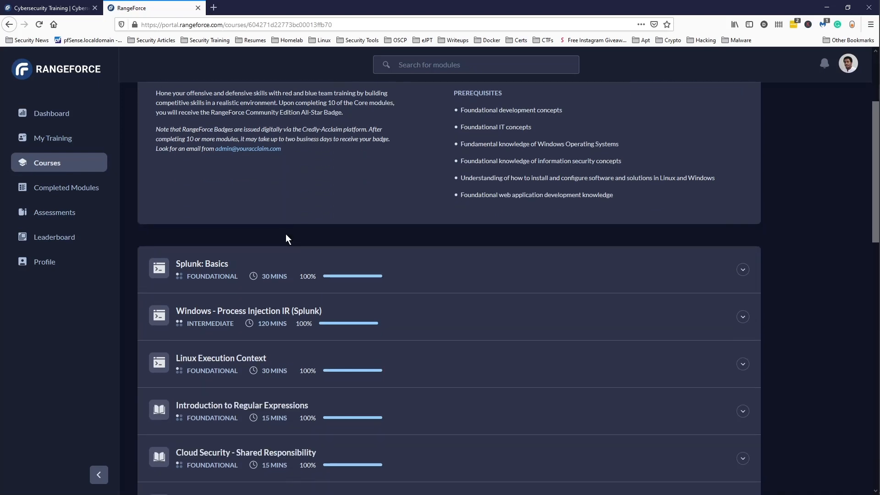
scroll(down, 3)
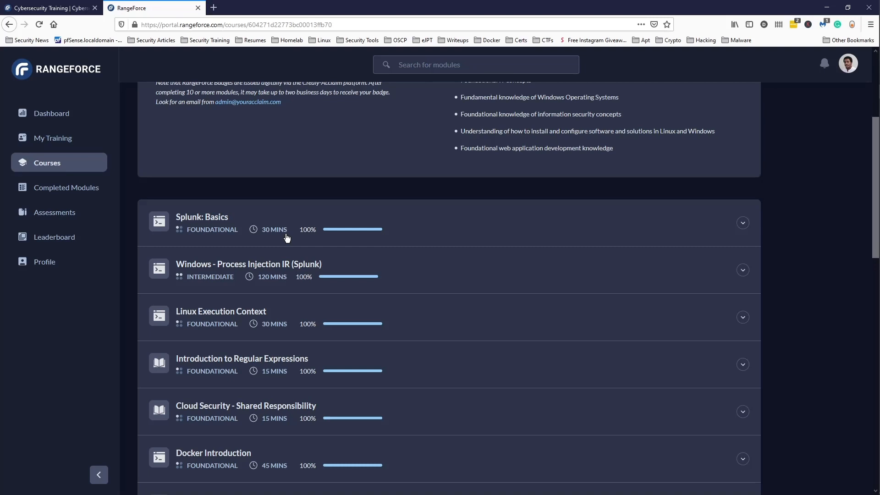
scroll(down, 3)
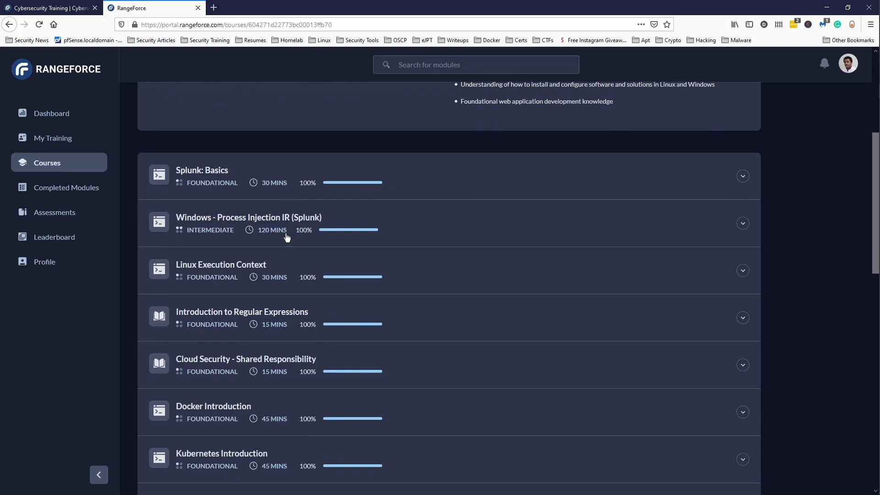
scroll(up, 3)
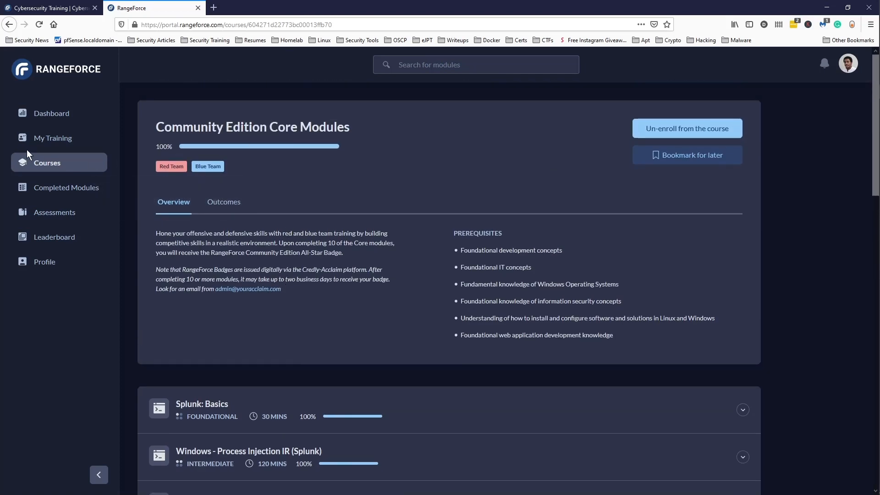
Step: Open the Dashboard overview showing 22 of 22 modules completed and 13th place
click(51, 114)
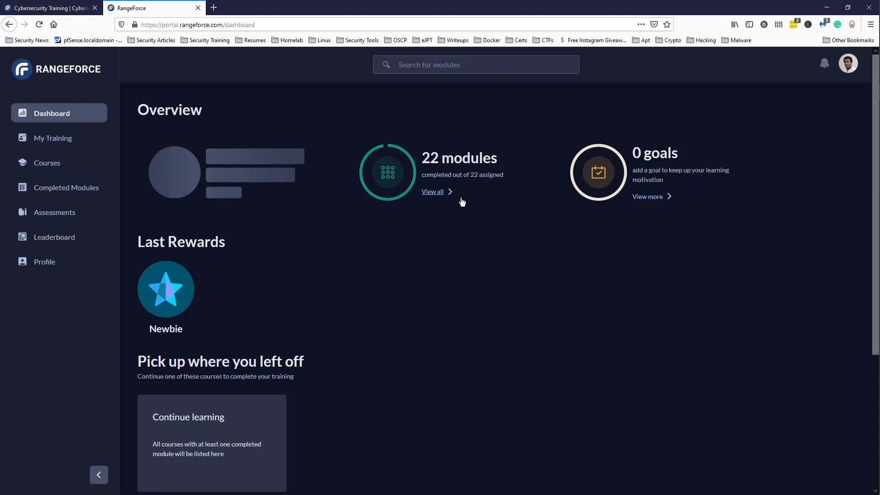
mouse_move(346, 228)
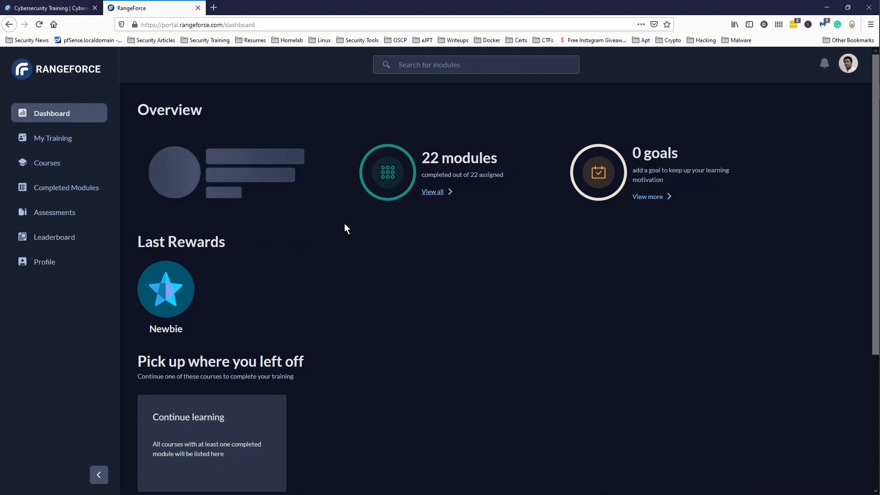
mouse_move(553, 201)
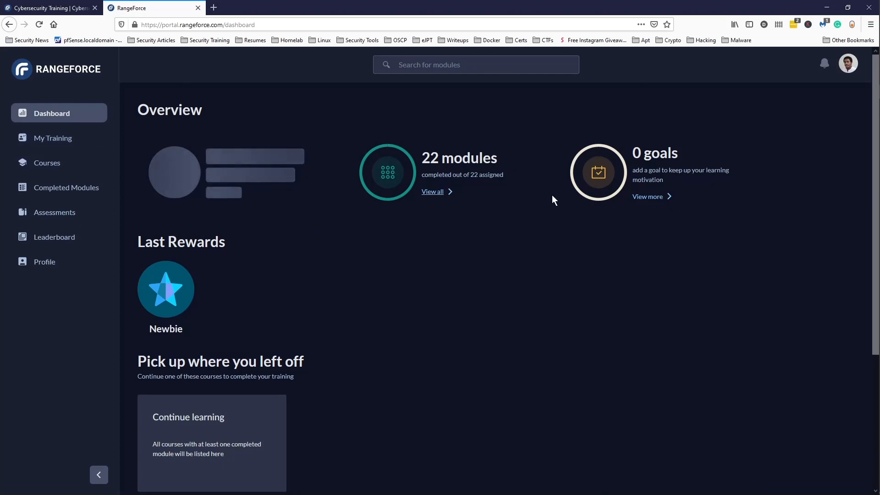
mouse_move(303, 214)
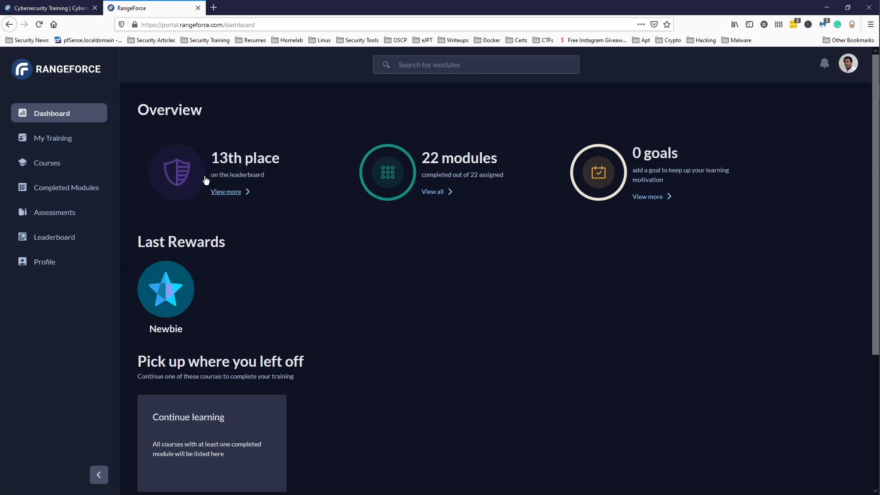
mouse_move(250, 194)
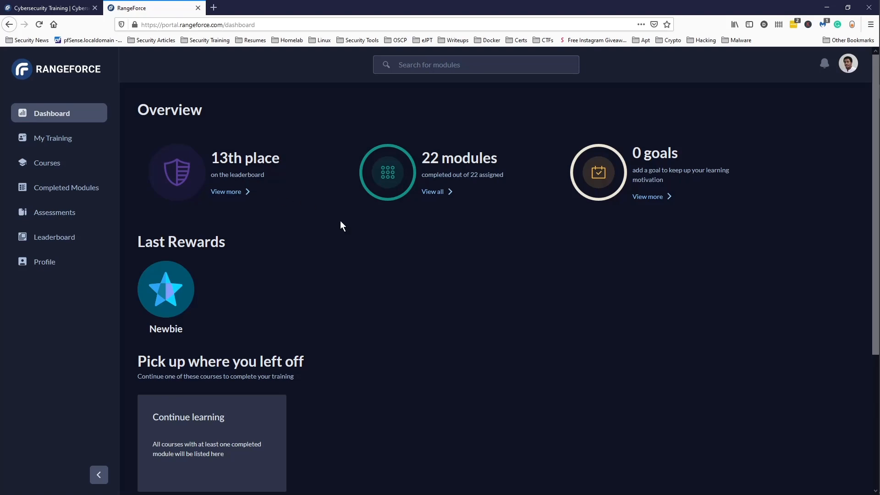
mouse_move(444, 233)
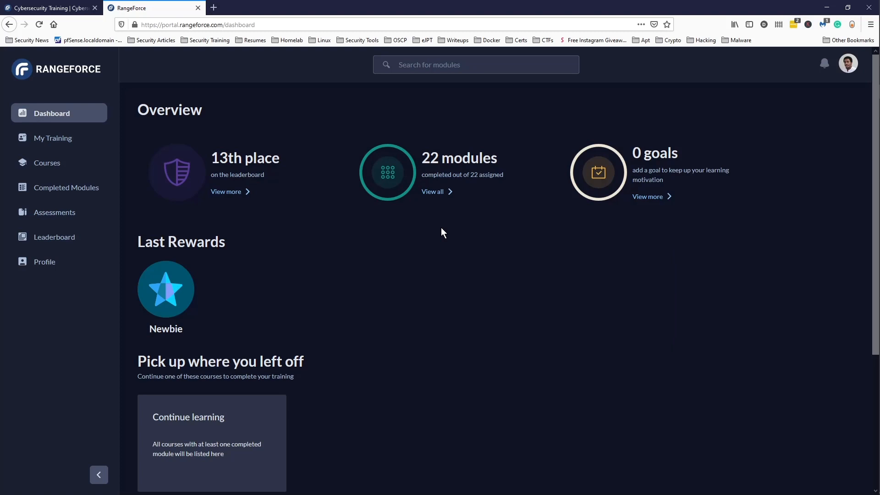
mouse_move(353, 224)
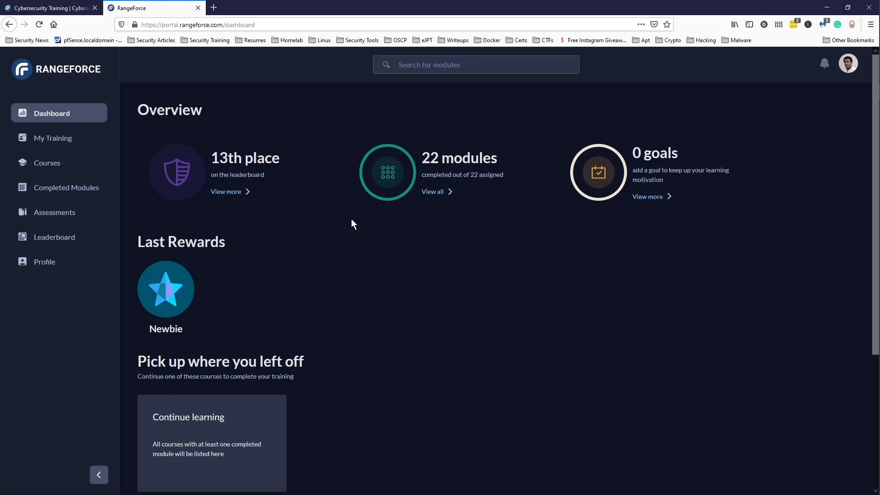
mouse_move(333, 225)
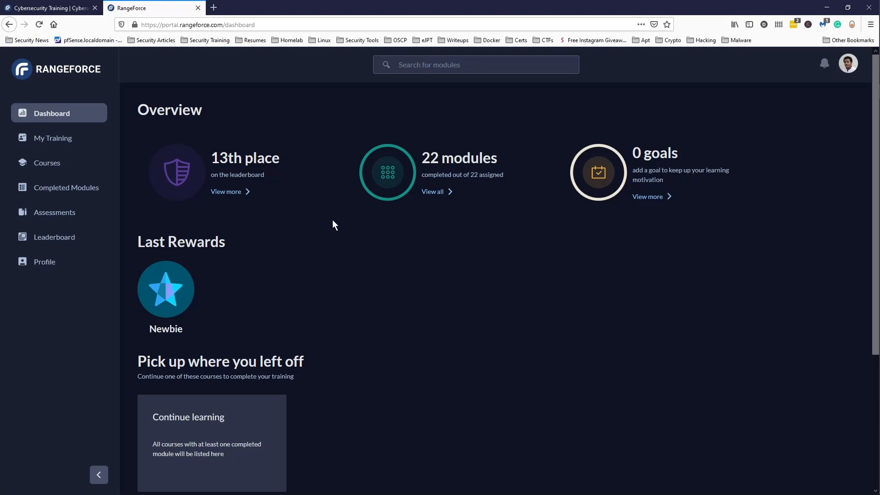
mouse_move(76, 162)
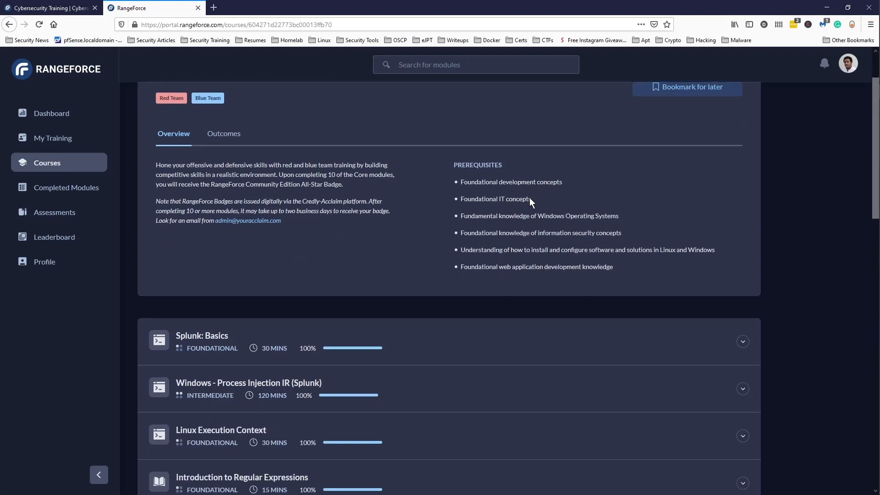
Step: Scroll down the Core Modules list to Password Cracking, confirming every module at 100%
scroll(down, 3)
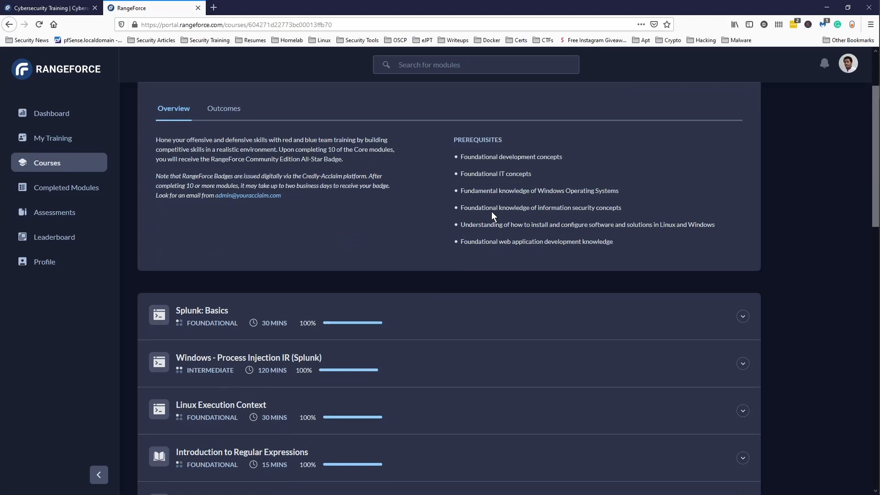
mouse_move(495, 218)
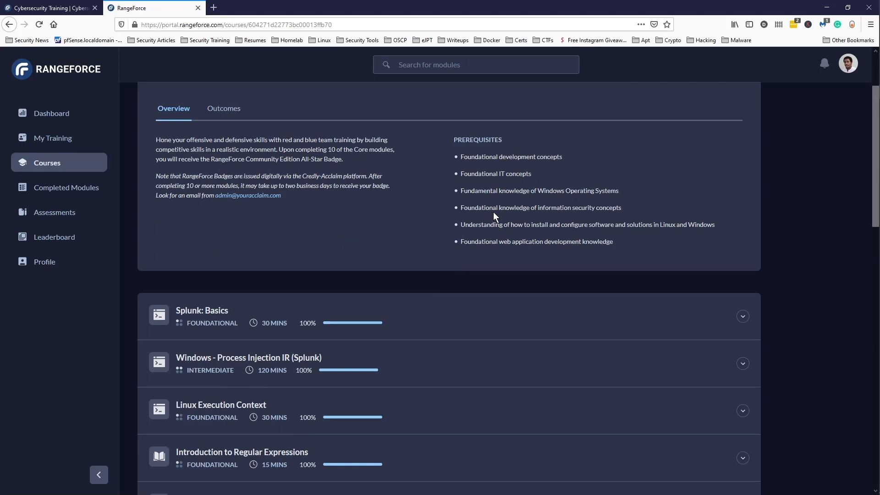
mouse_move(405, 225)
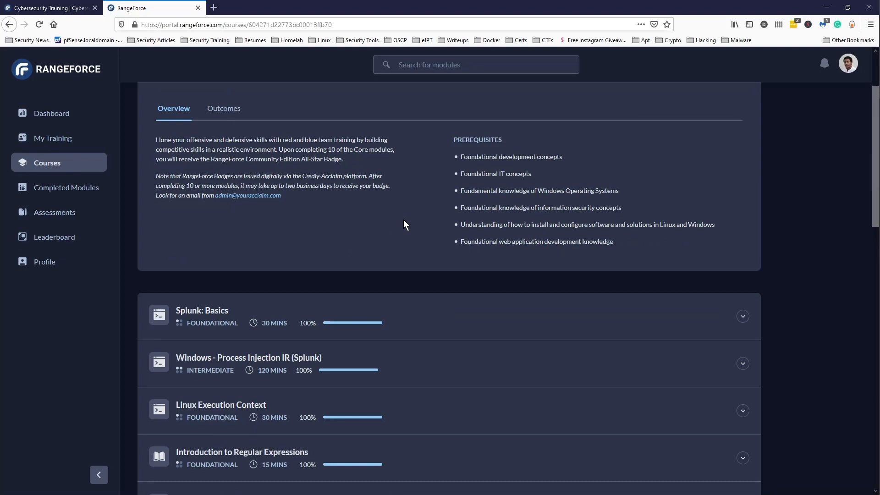
scroll(down, 3)
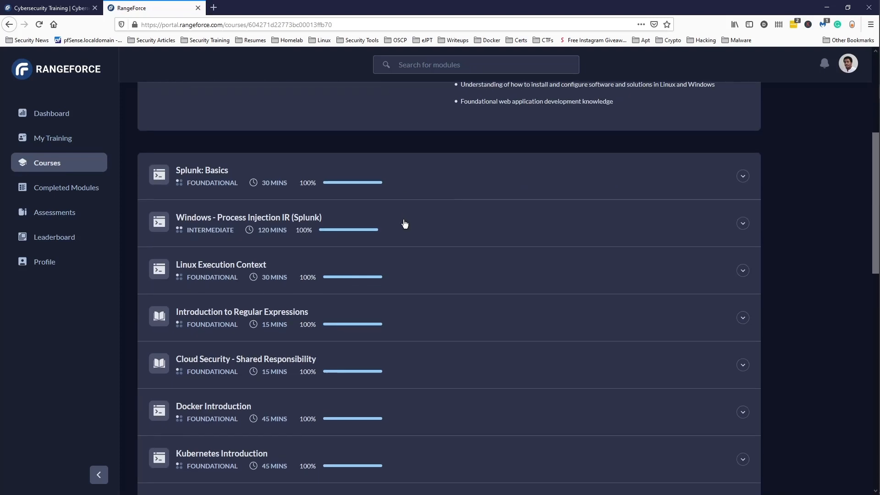
scroll(down, 3)
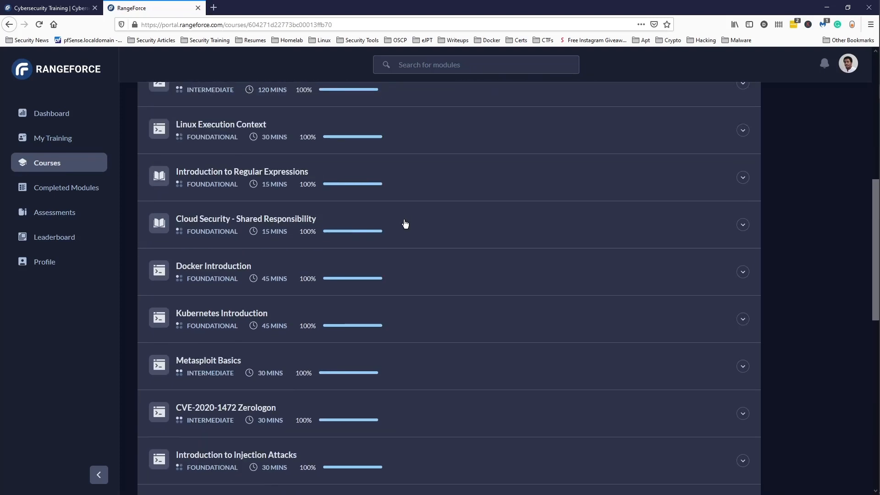
scroll(down, 3)
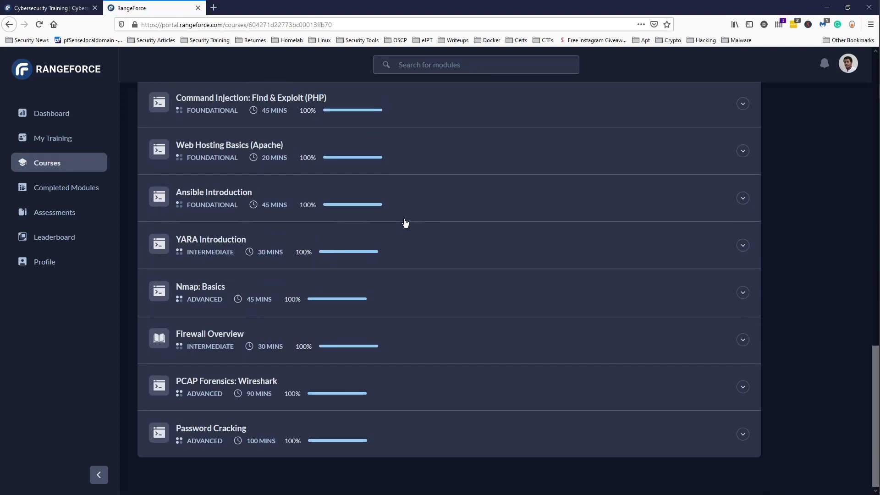